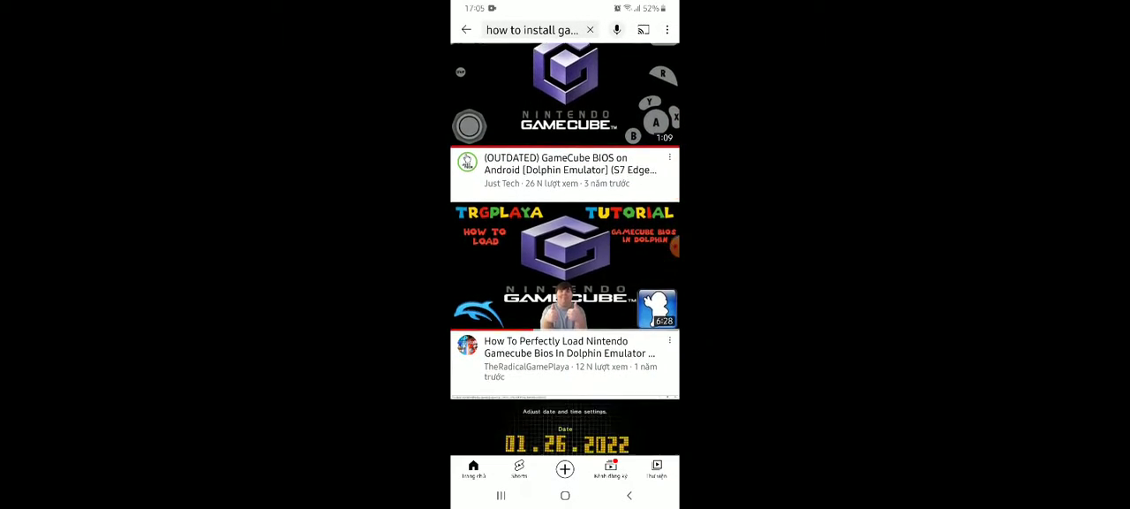
Search the Play Store for 'dolphin' and install Dolphin Emulator.
scroll(down, 3)
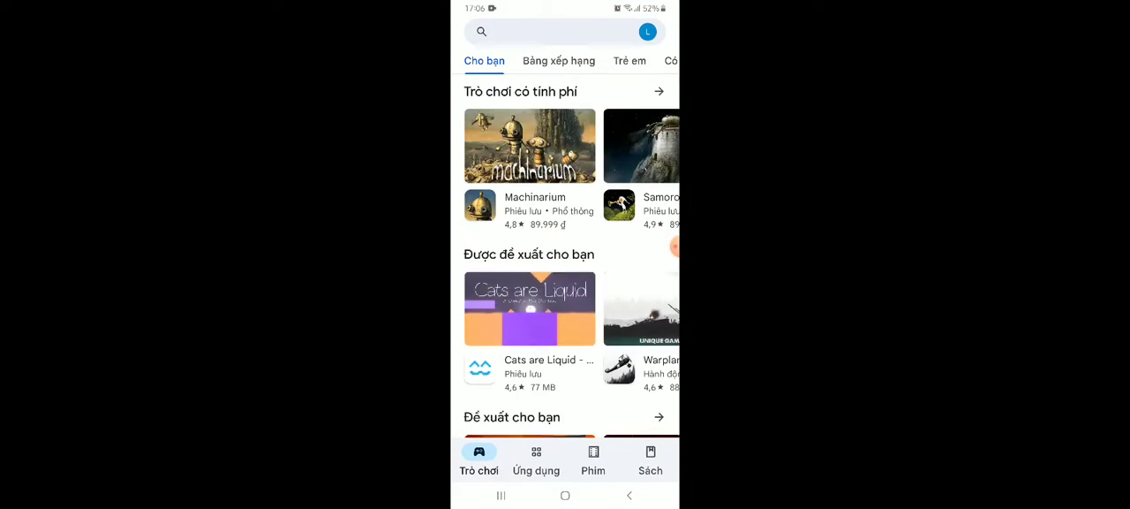
click(548, 31)
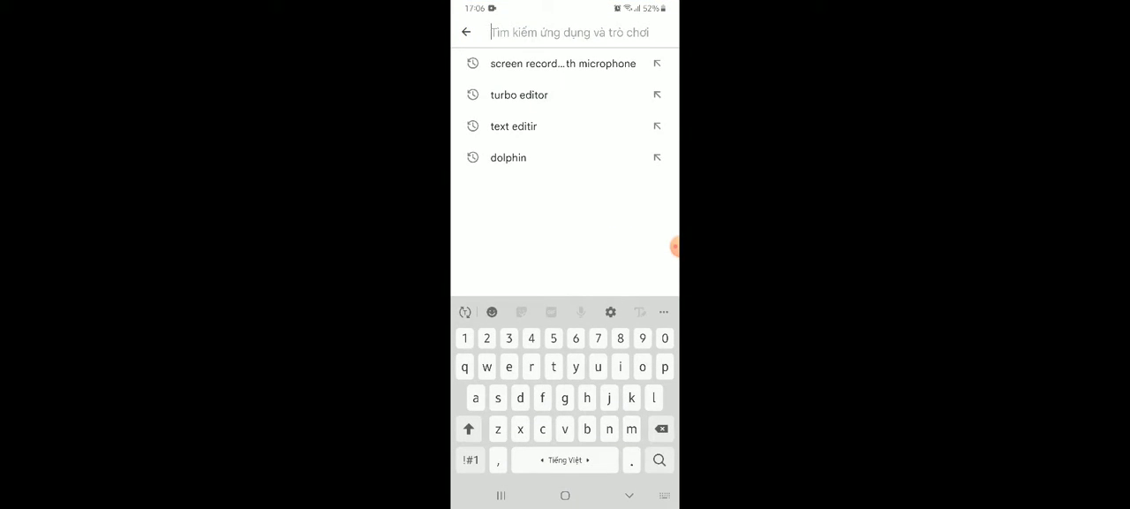
click(507, 157)
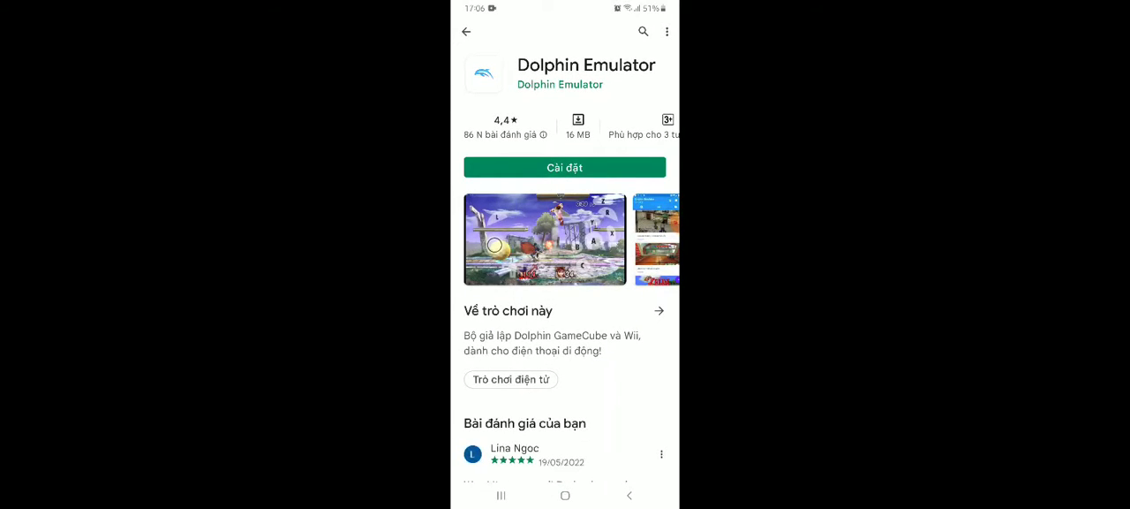
click(565, 167)
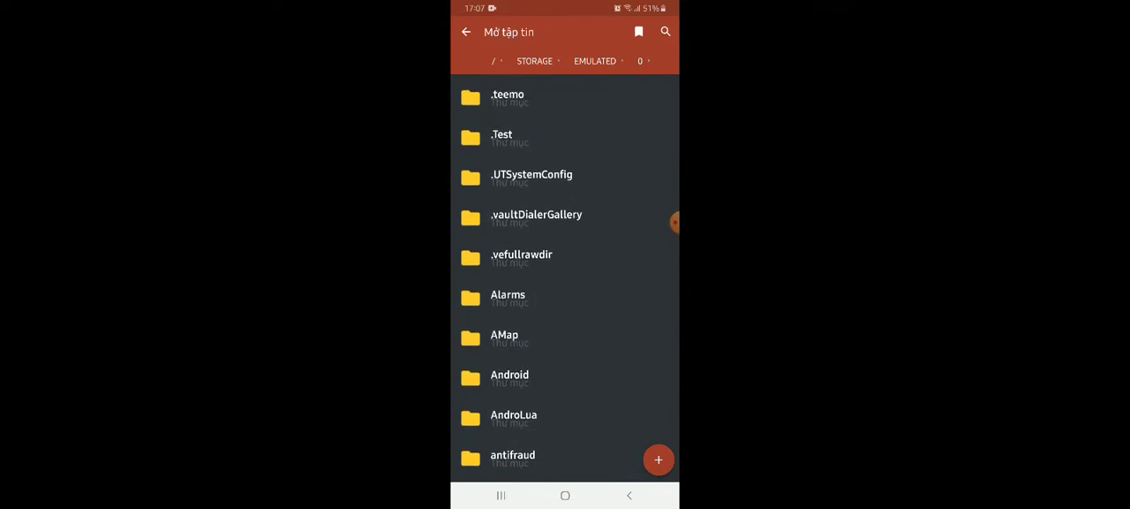
Open dolphin-emu's Dolphin.ini in Turbo Editor and type SkipIPL under [Core].
scroll(down, 3)
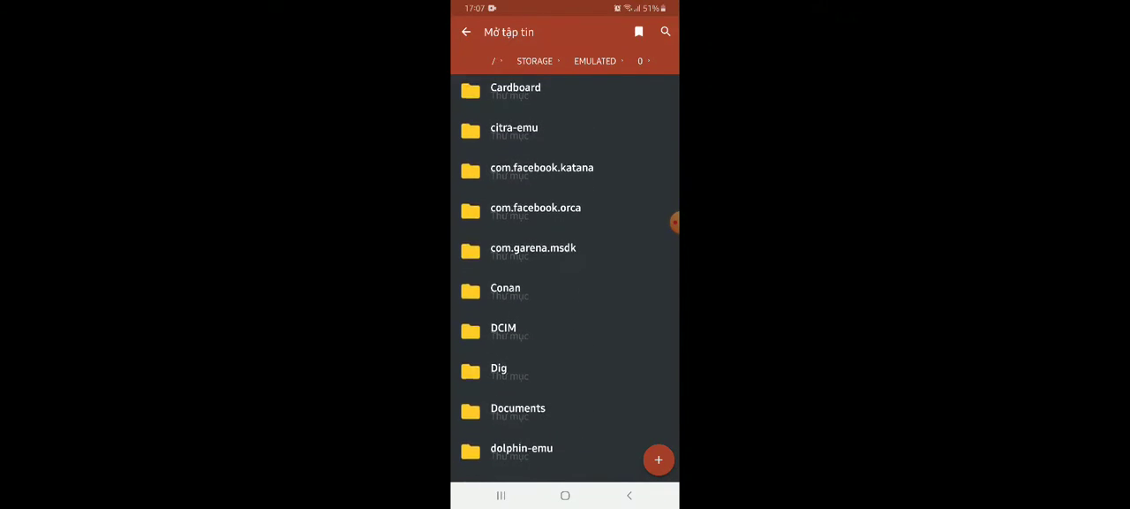
scroll(down, 3)
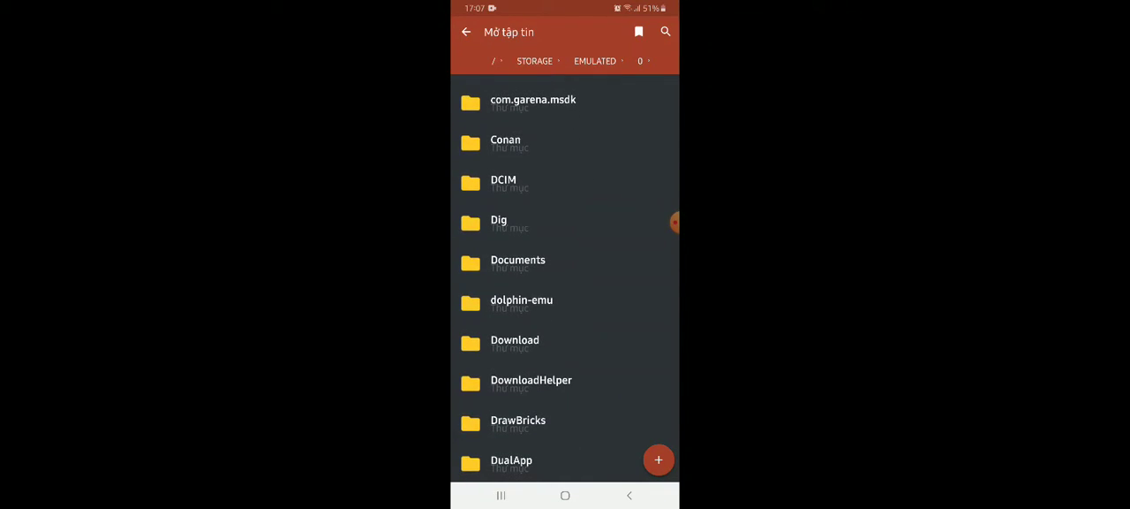
click(522, 299)
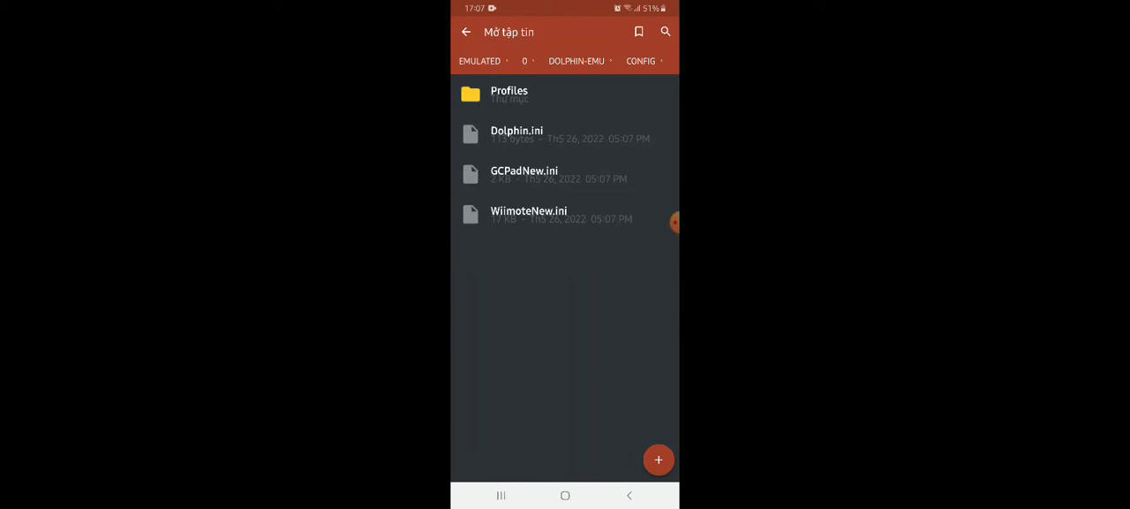
click(517, 133)
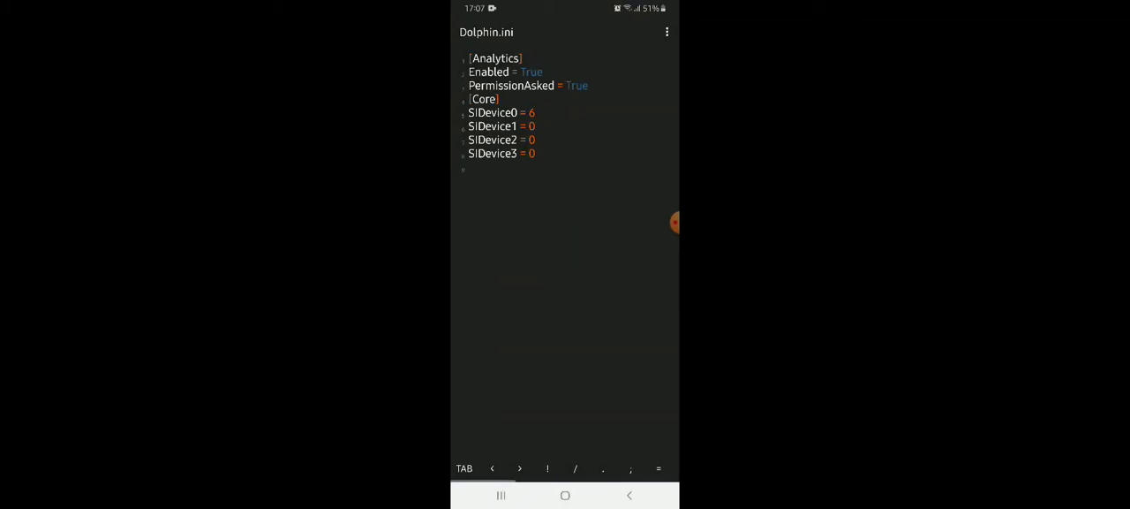
text(SkipIPL)
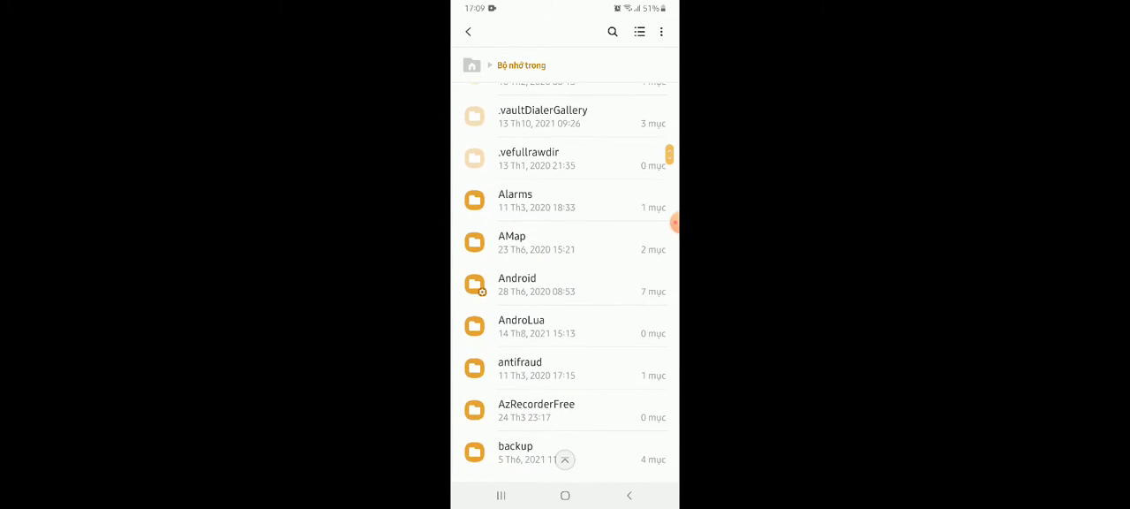
Open Internal storage > Download and its GameCube BIOS Images folder.
scroll(down, 3)
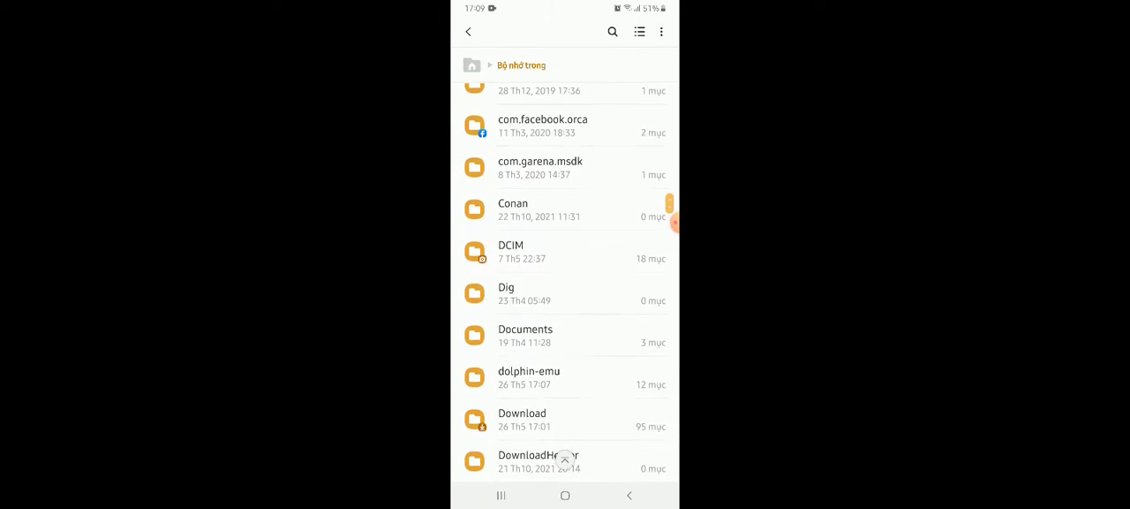
click(522, 419)
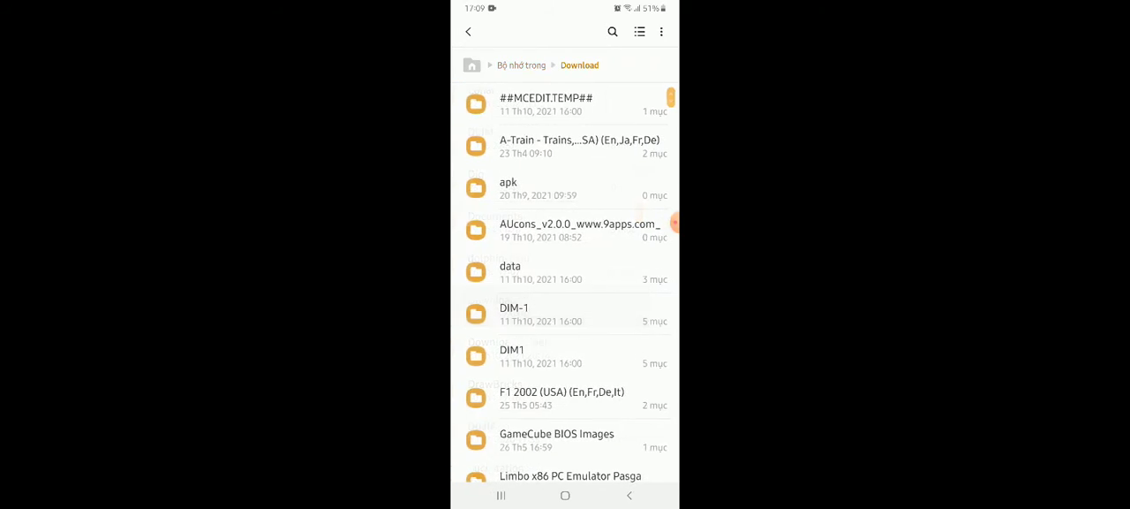
click(556, 439)
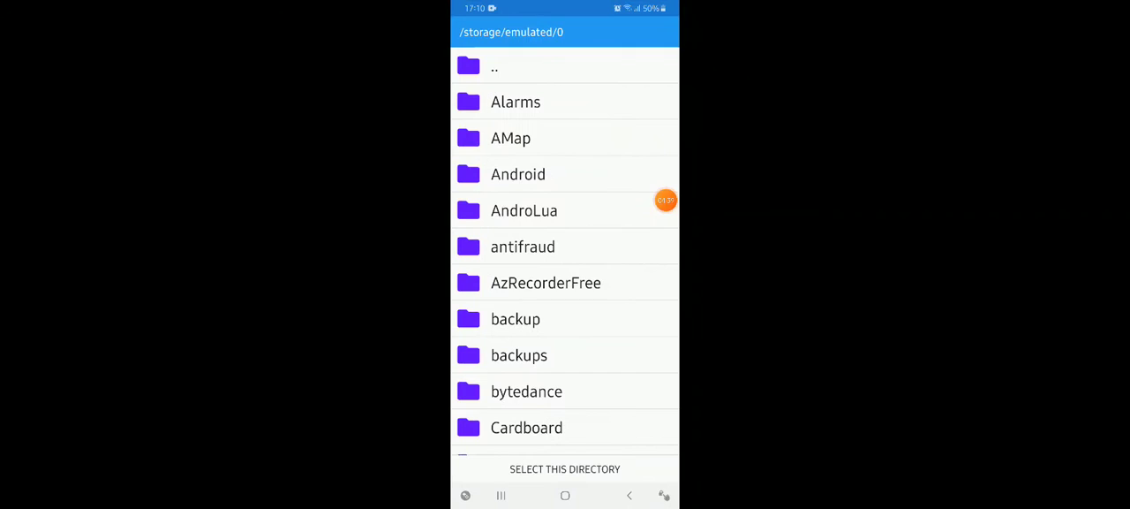
Select Download > F1 2002 (USA) (En,Fr,De,It) as a Dolphin game directory.
scroll(down, 3)
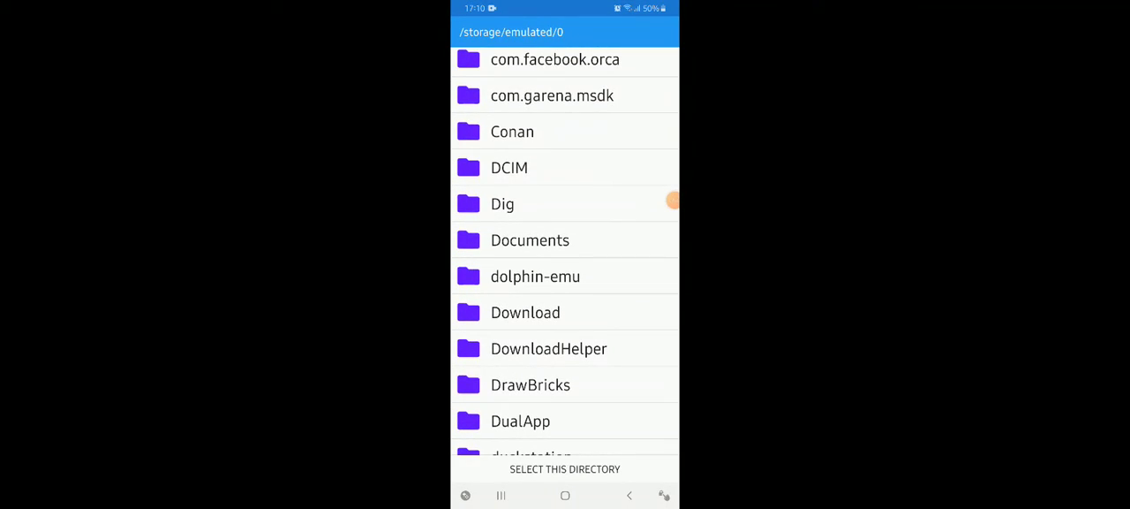
click(525, 312)
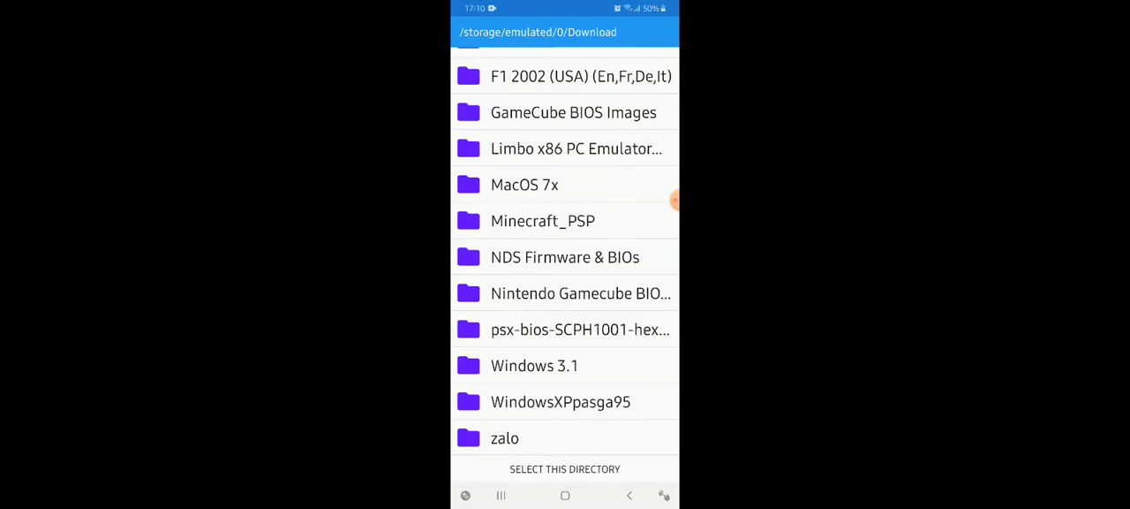
scroll(down, 3)
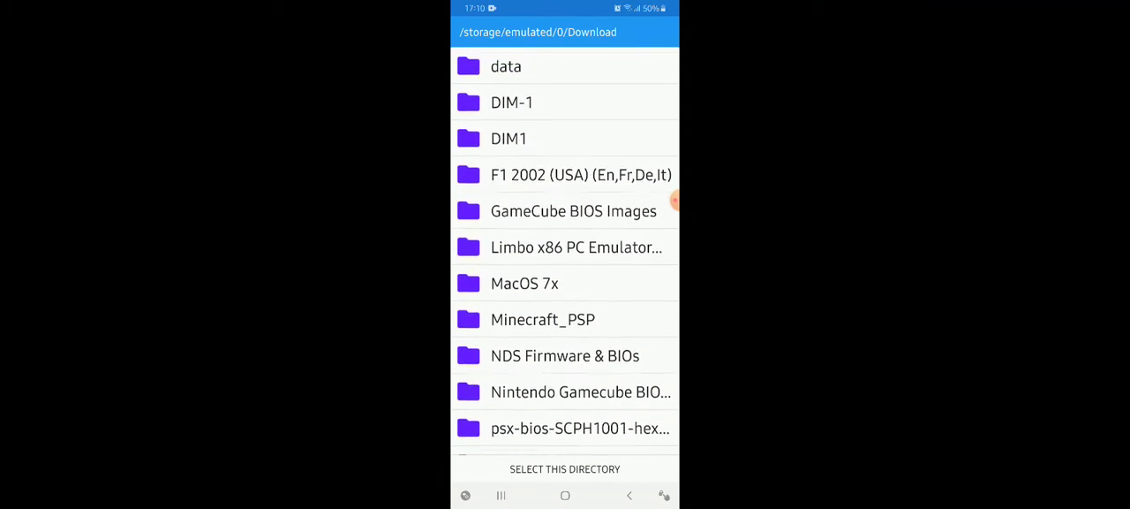
click(581, 174)
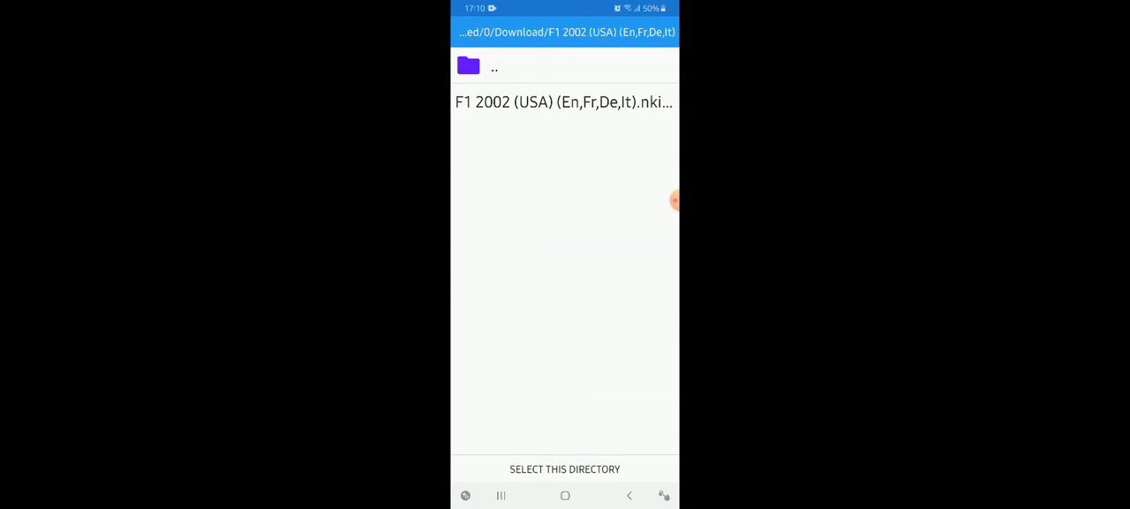
click(564, 469)
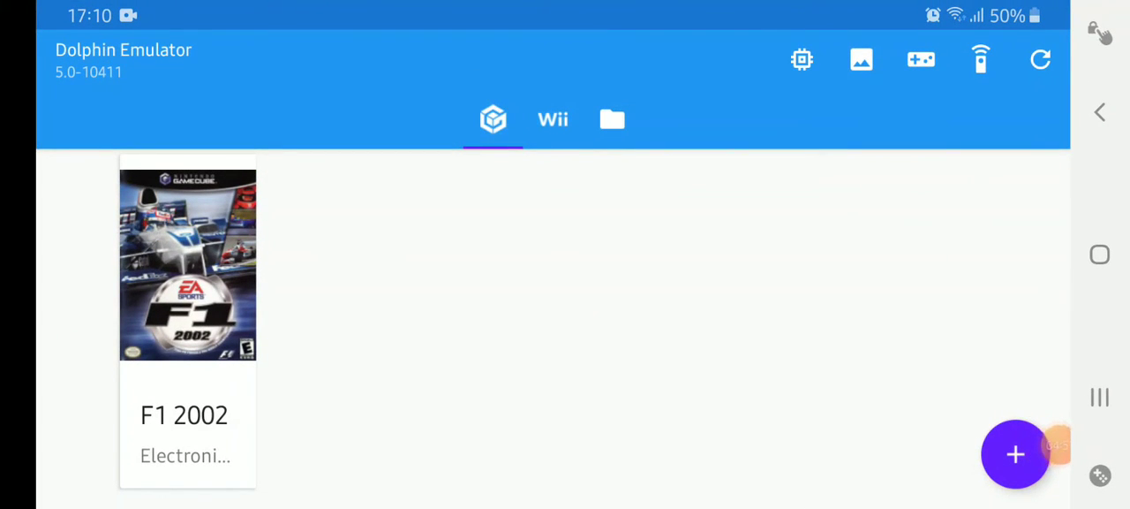
Boot the GameCube system menu and open Memory Card slot A.
click(188, 265)
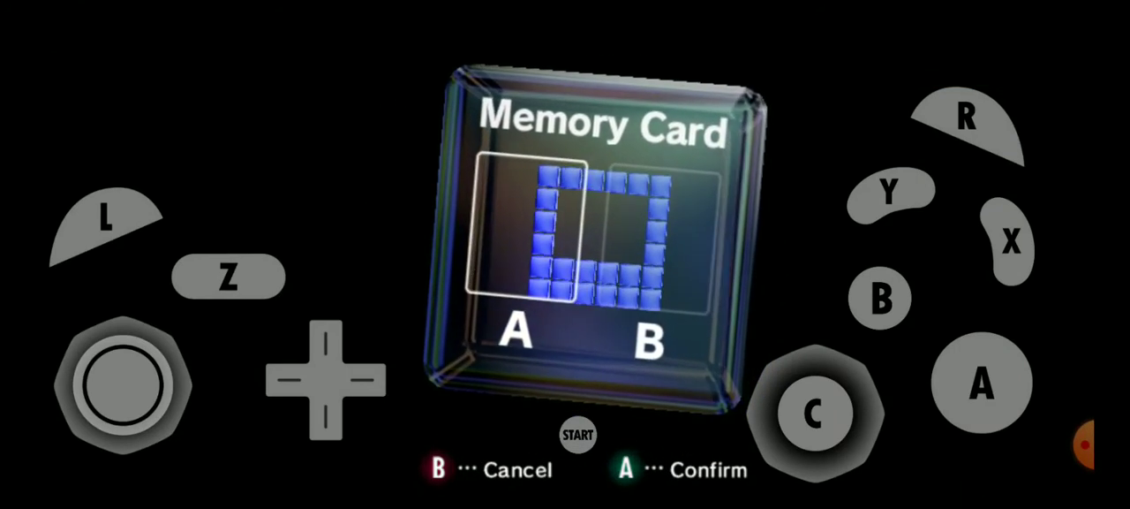
click(983, 382)
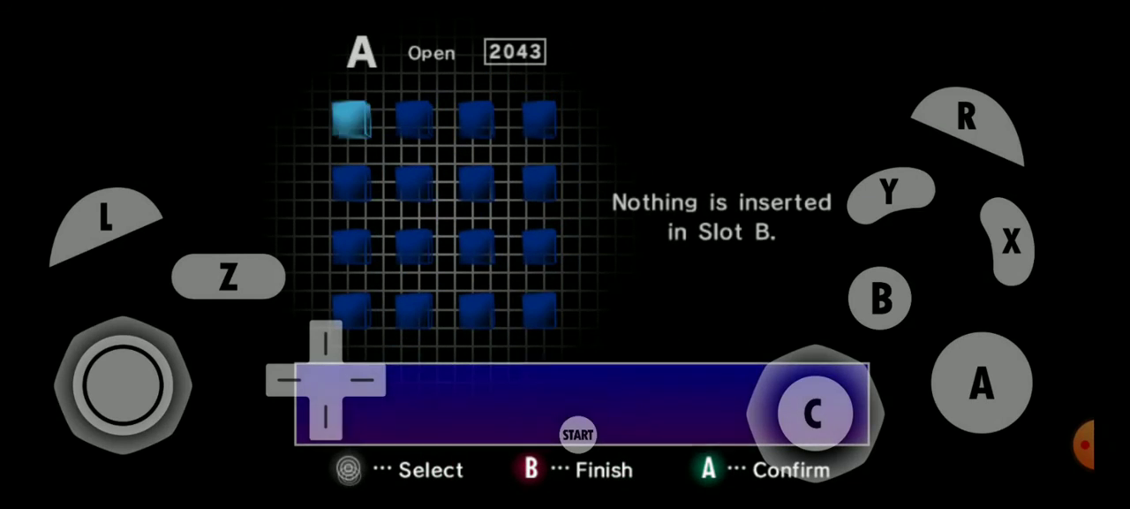